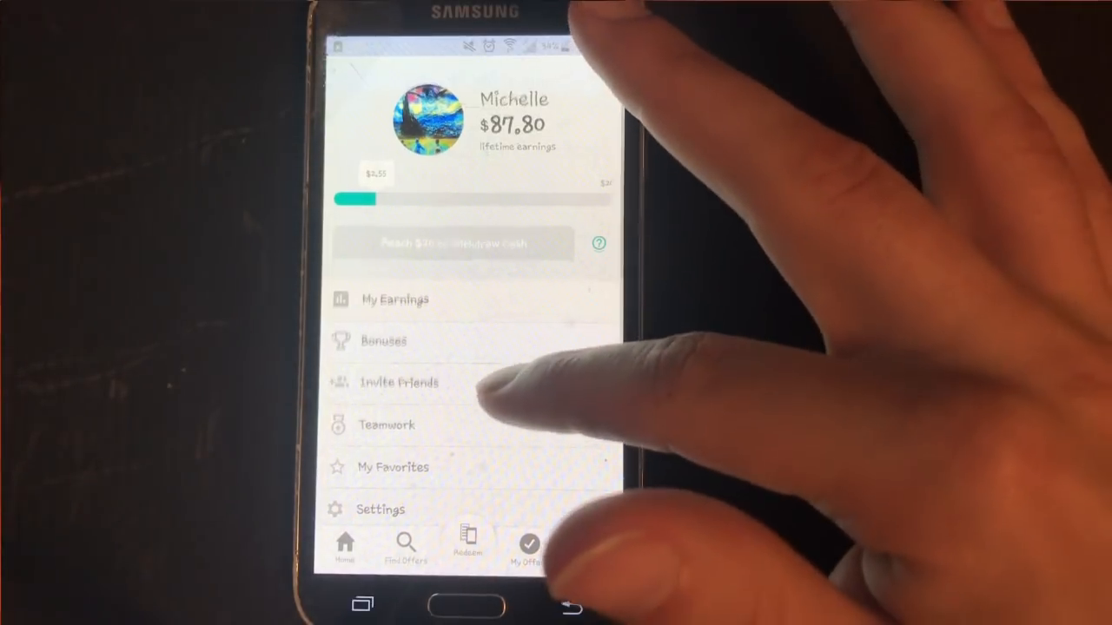
- Go from the account earnings page to the Home feed and scroll its featured promotions
click(591, 547)
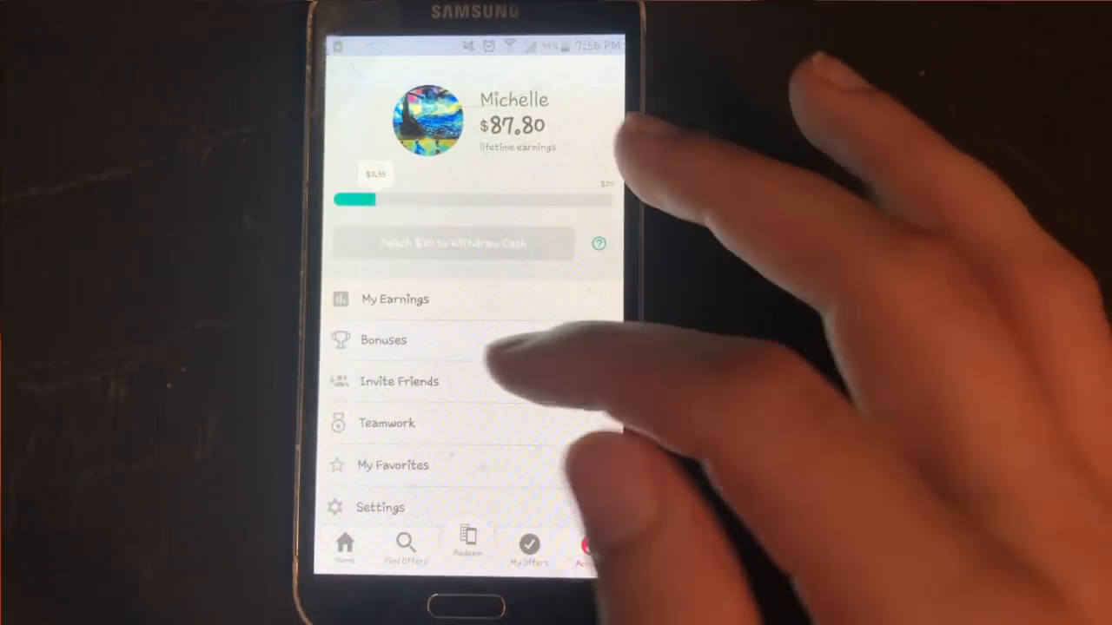
mouse_move(521, 408)
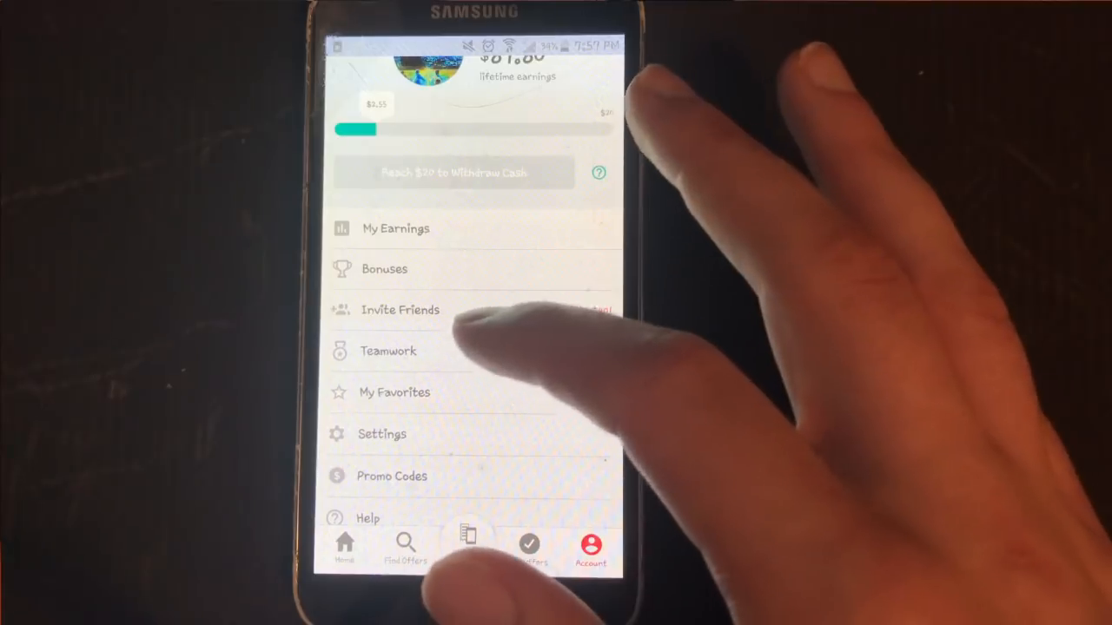
scroll(down, 3)
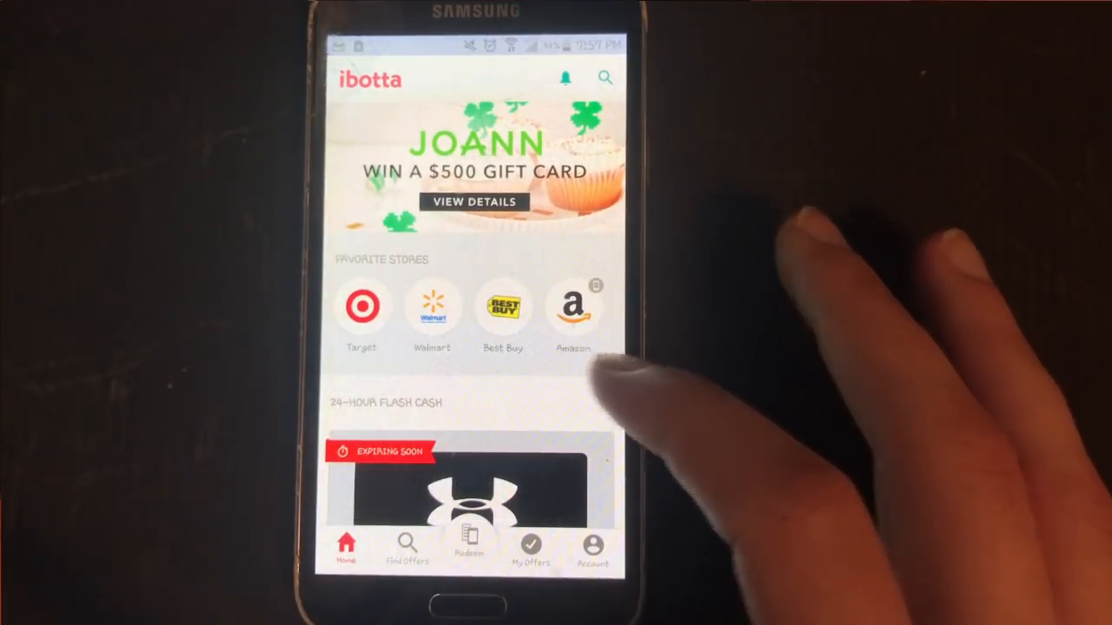
- Scroll the Home feed and switch to Find Offers, showing favorite stores and categories
scroll(down, 3)
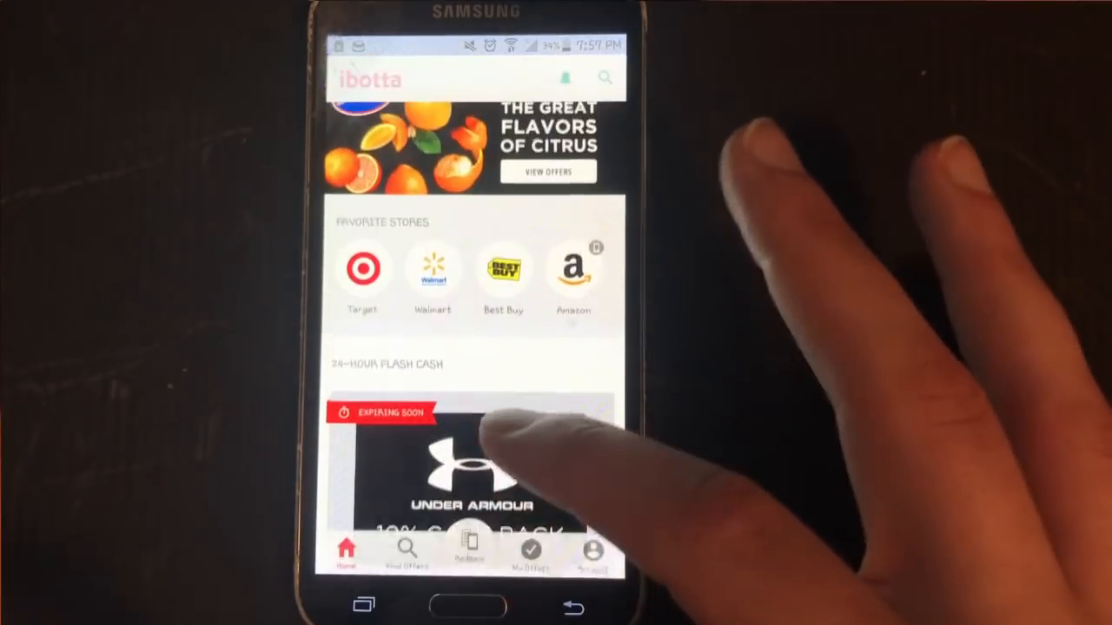
click(407, 547)
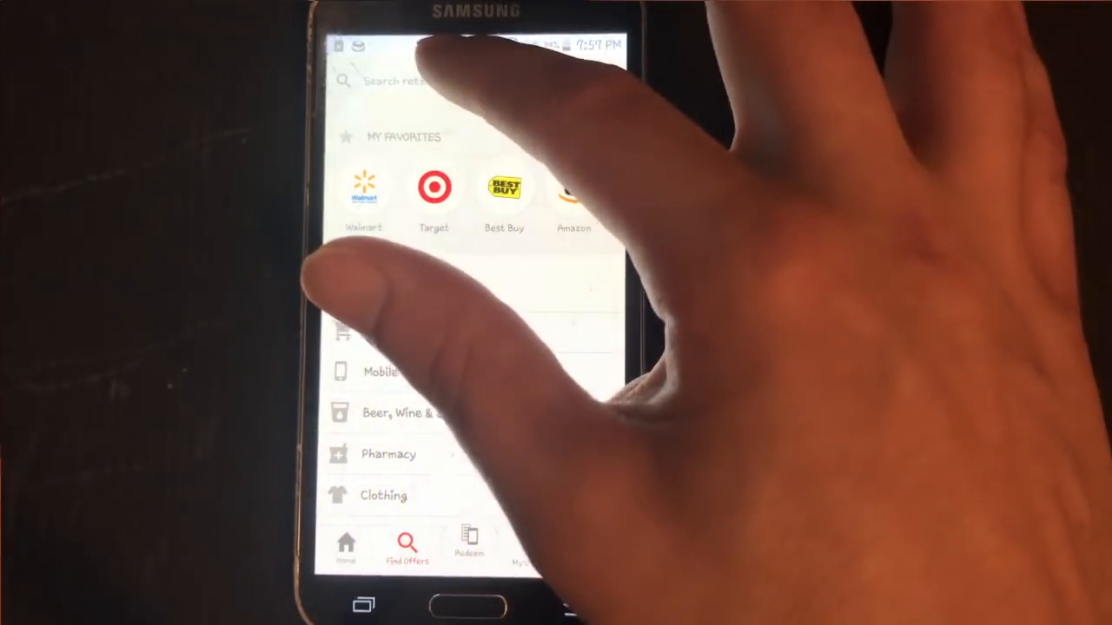
- Browse the Find Offers categories, then show My Offers listing Walmart, Target, Winn-Dixie and Food Lion
click(417, 80)
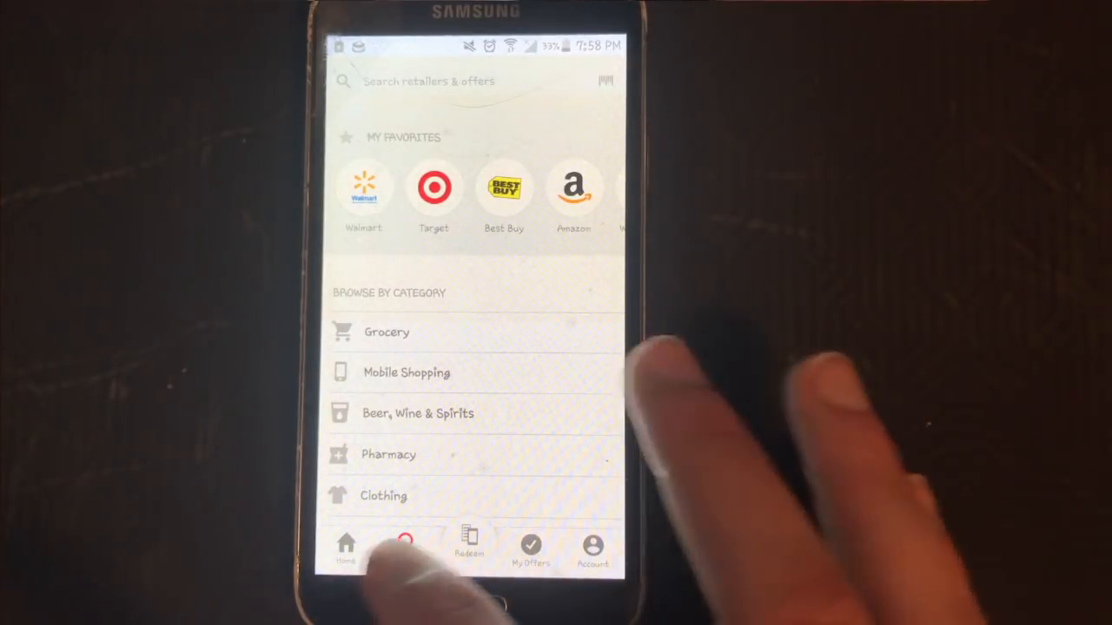
click(407, 547)
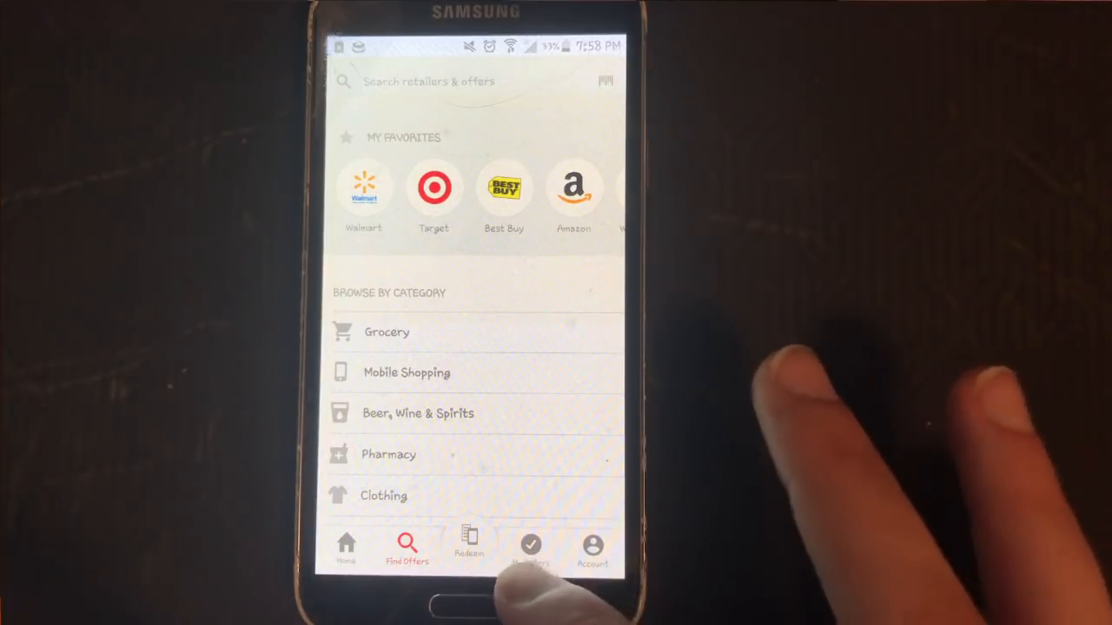
click(531, 547)
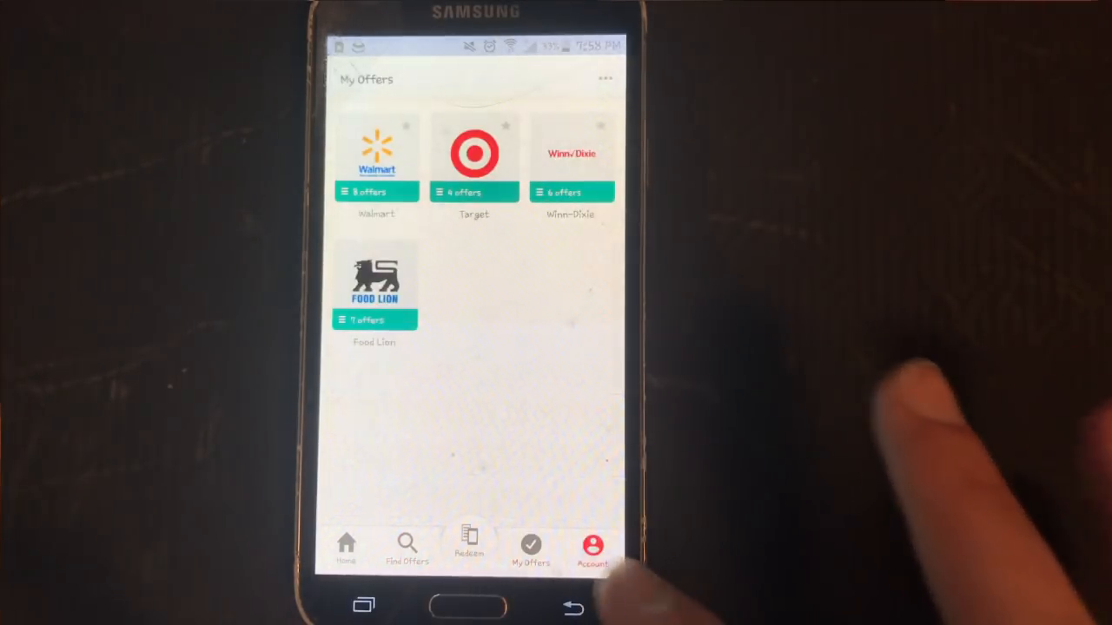
- Return to the Account page showing $87.80 lifetime earnings, then tap another bottom tab
click(591, 547)
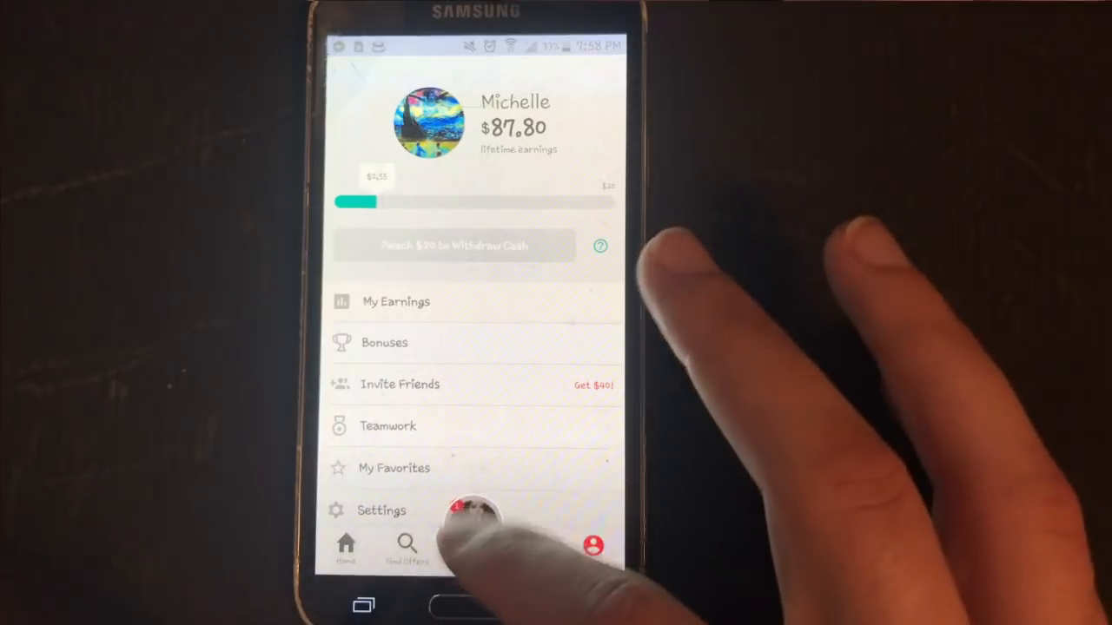
click(468, 547)
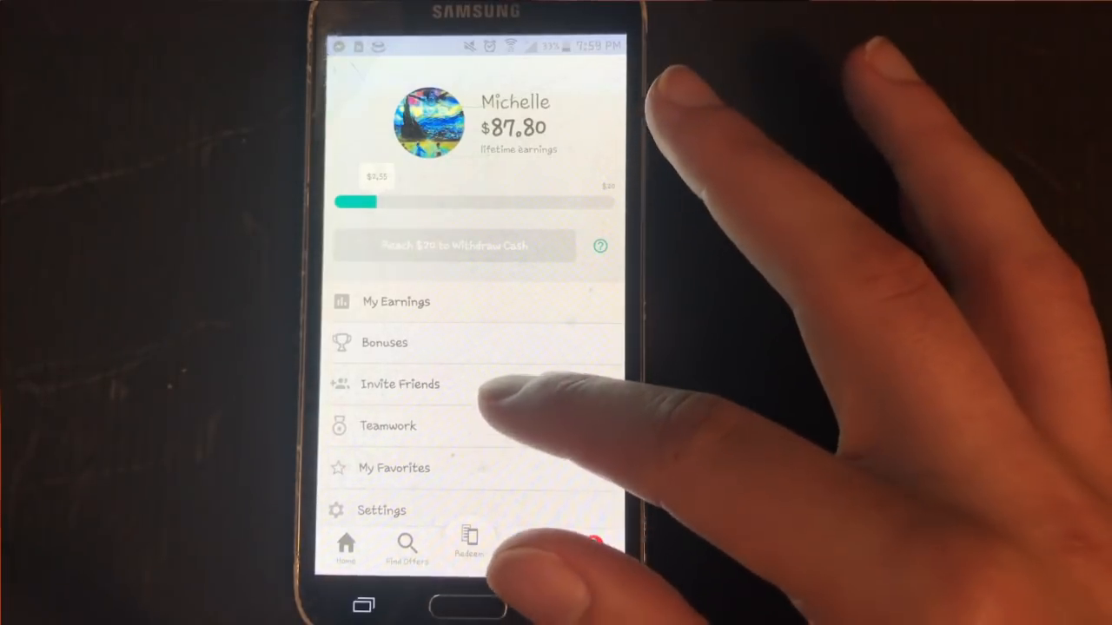